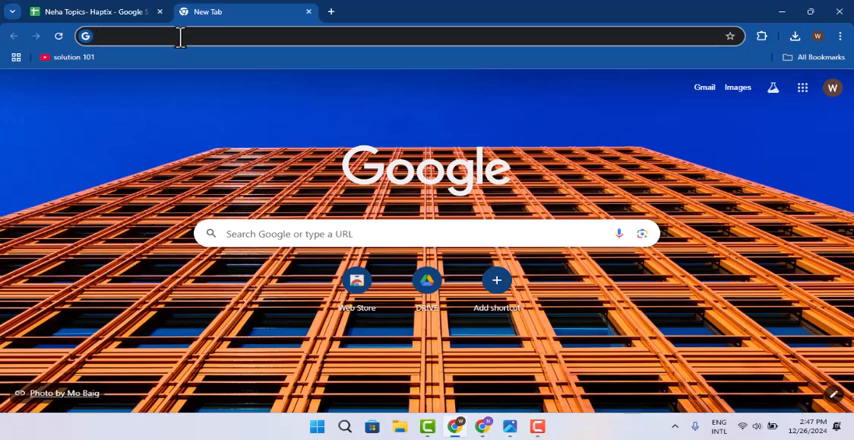
{"action": "type", "text": "https://www.chess.com/"}
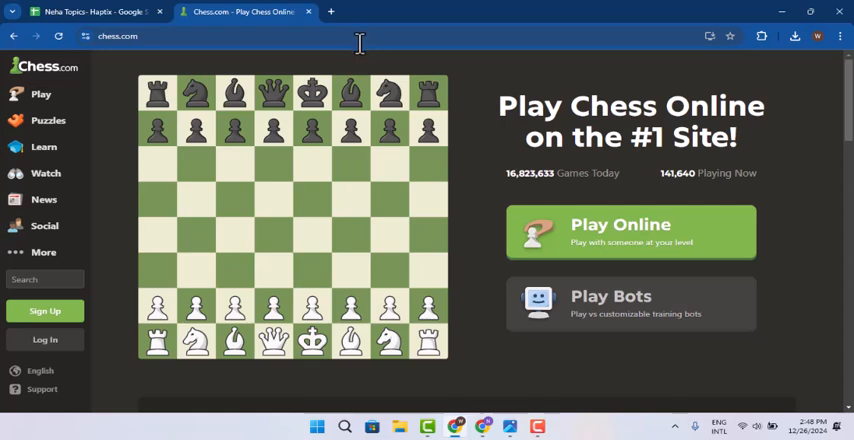
{"action": "mouse_move", "coordinate": [474, 148]}
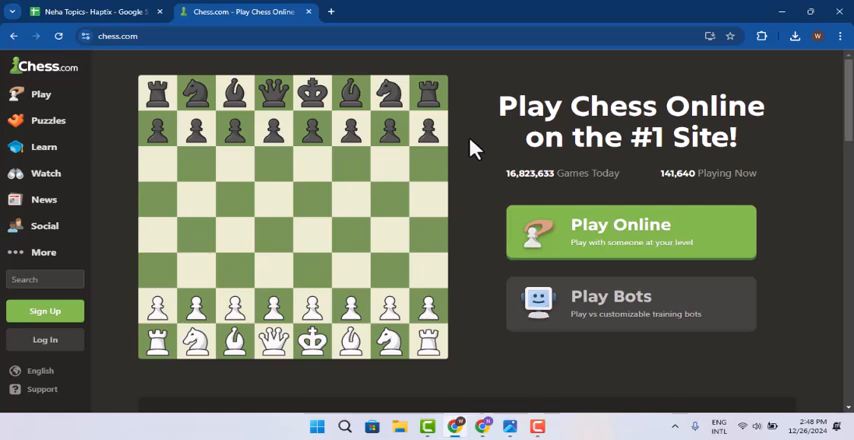
{"action": "mouse_move", "coordinate": [212, 394]}
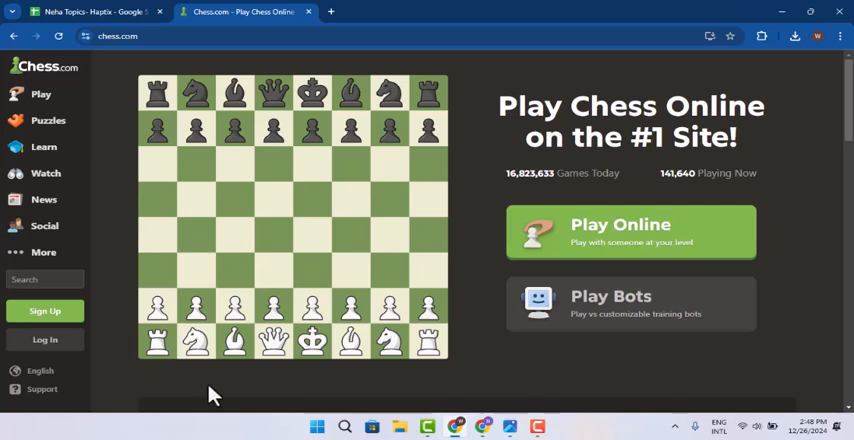
{"action": "left_click", "coordinate": [44, 340]}
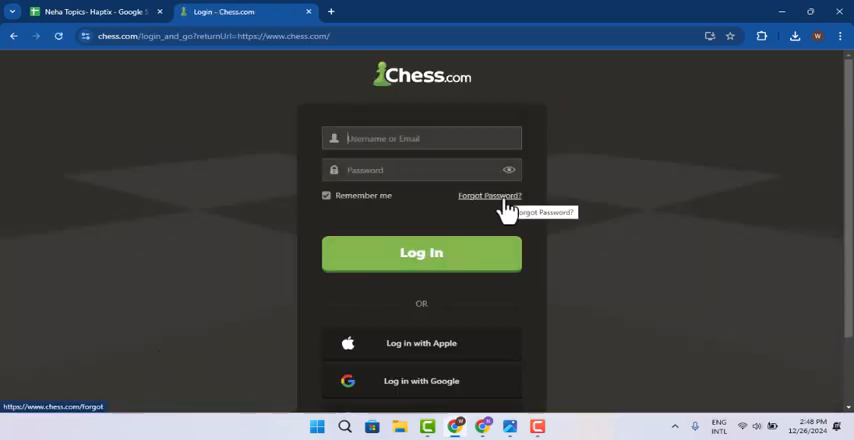
Go to Chess.com's Forgot Password page from the login page
{"action": "left_click", "coordinate": [488, 196]}
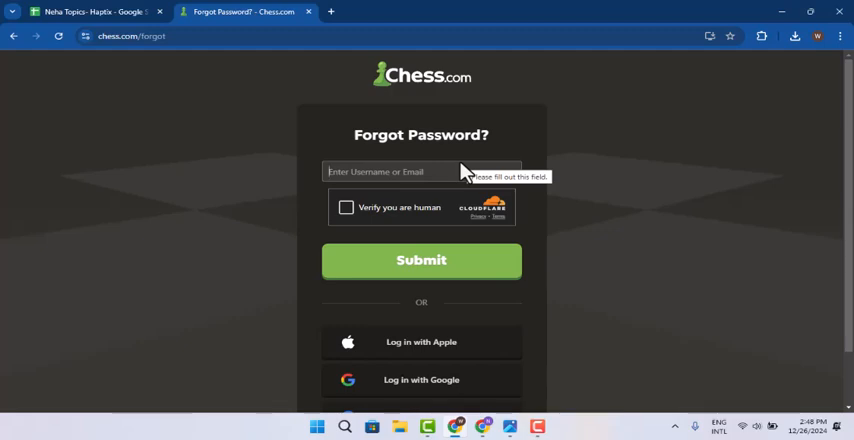
{"action": "mouse_move", "coordinate": [456, 172]}
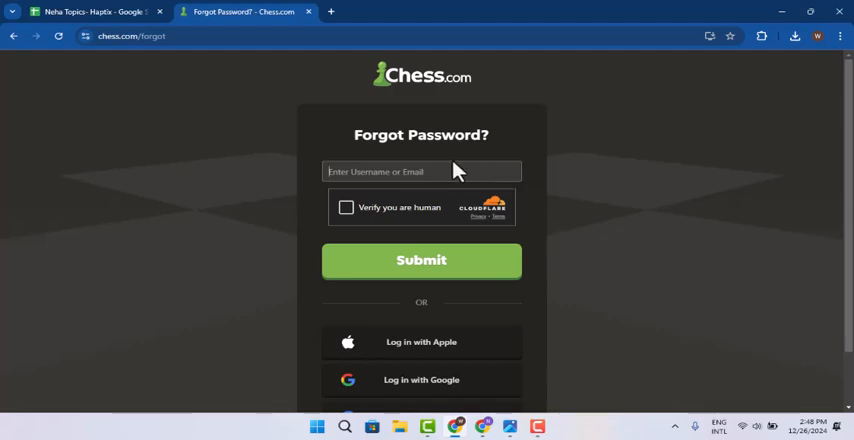
{"action": "mouse_move", "coordinate": [362, 208]}
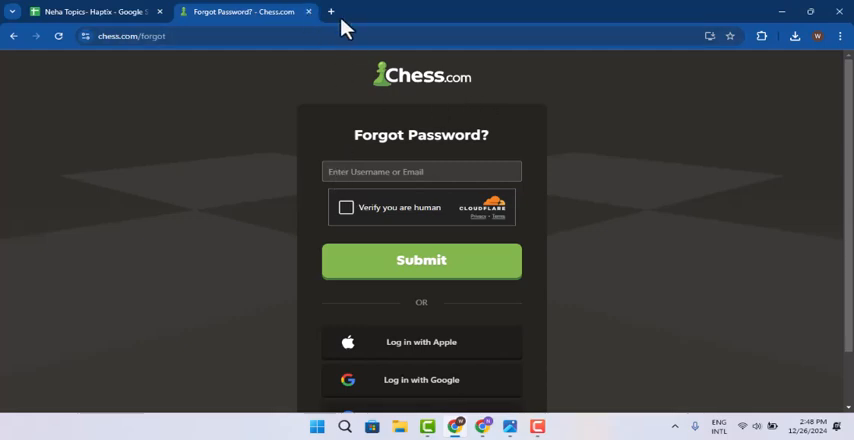
In a new tab's Google Password Manager, request the upwork.com password, triggering the Windows PIN prompt
{"action": "left_click", "coordinate": [840, 36]}
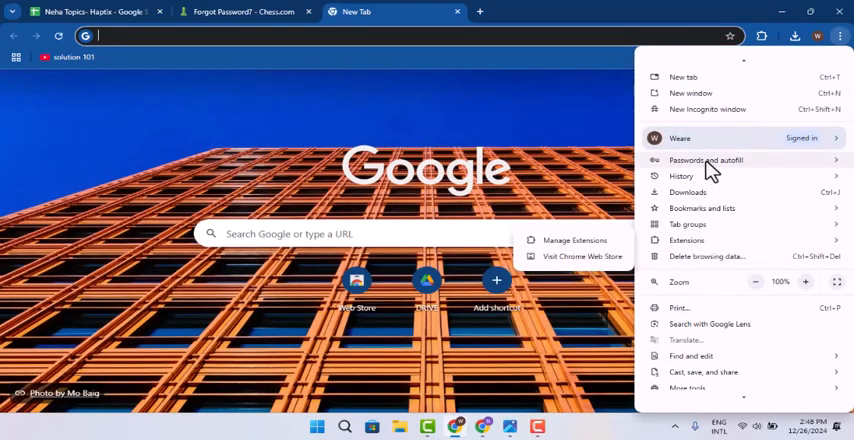
{"action": "left_click", "coordinate": [706, 160]}
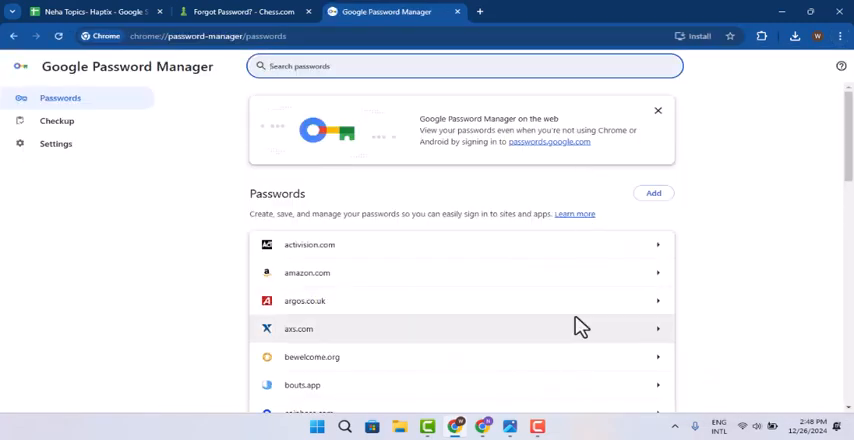
{"action": "scroll", "scroll_direction": "down", "scroll_amount": 3}
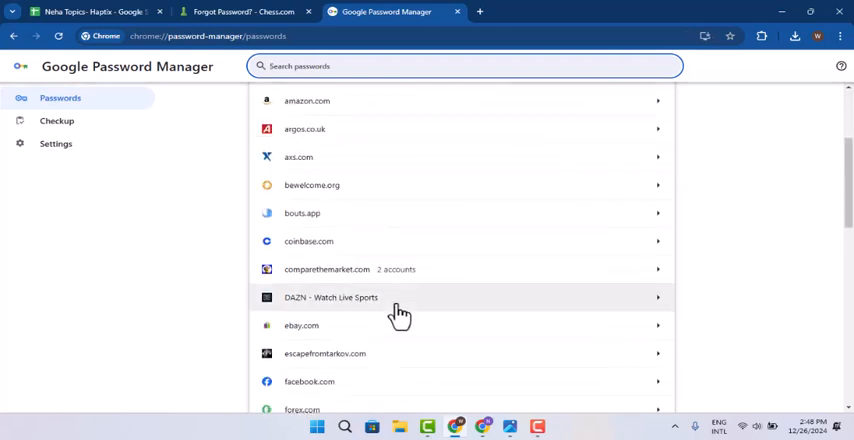
{"action": "scroll", "scroll_direction": "down", "scroll_amount": 3}
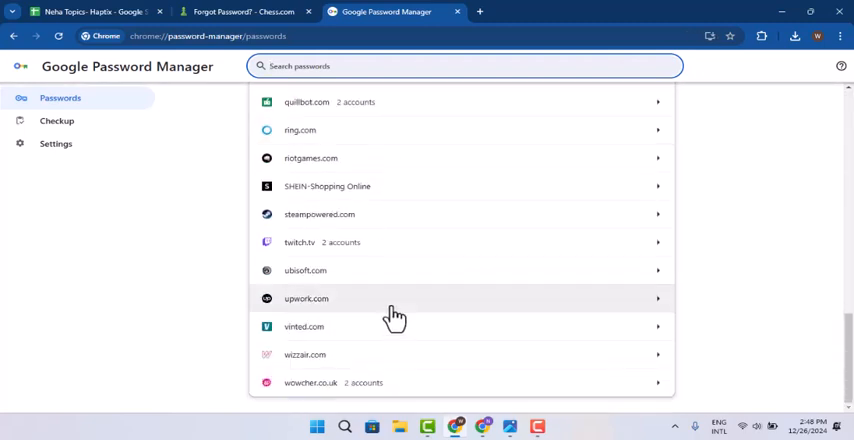
{"action": "left_click", "coordinate": [396, 298]}
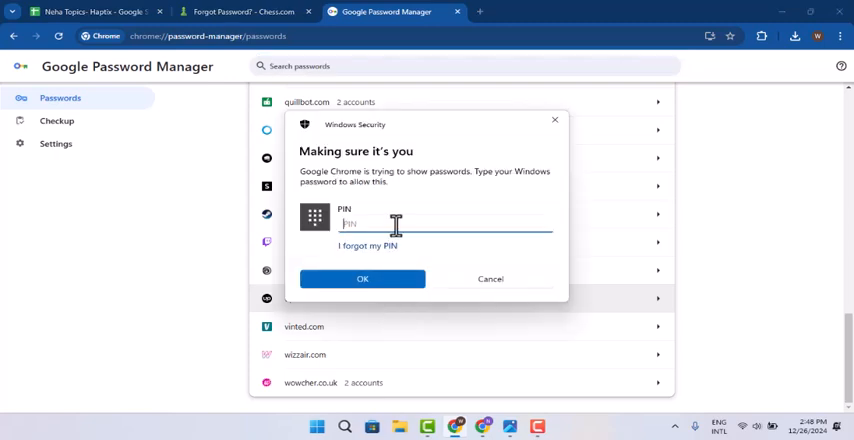